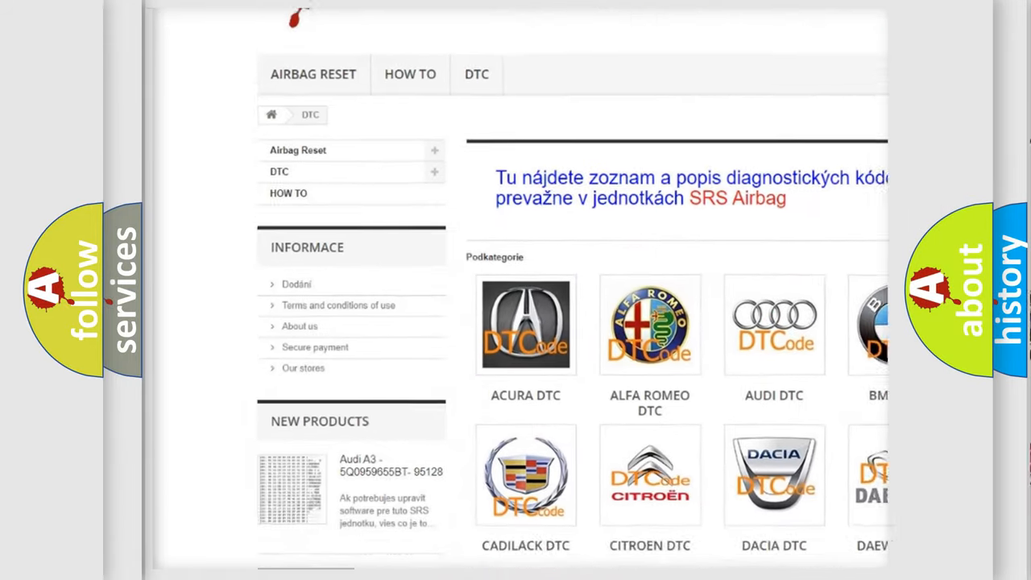
pyautogui.scroll(-3)
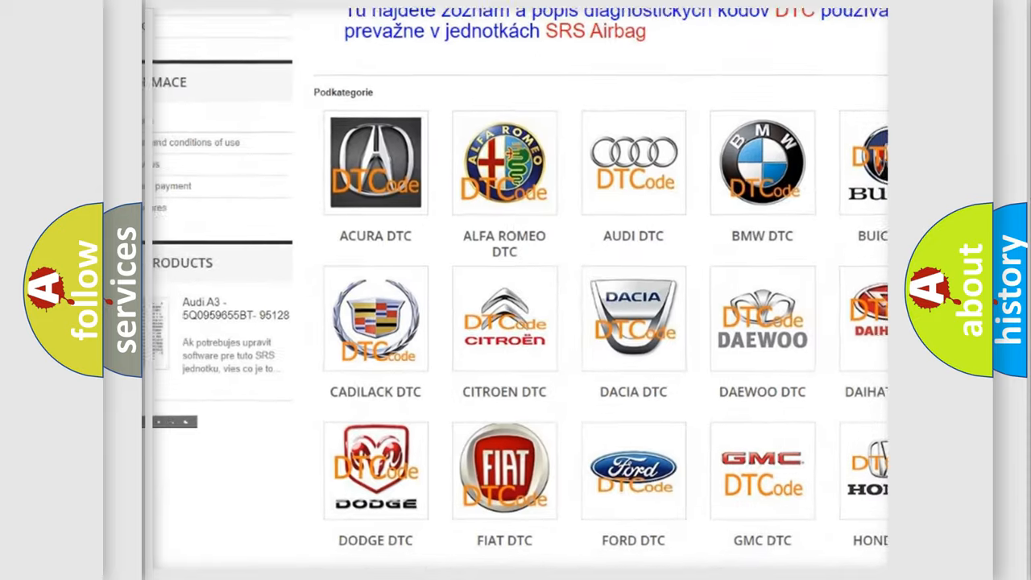